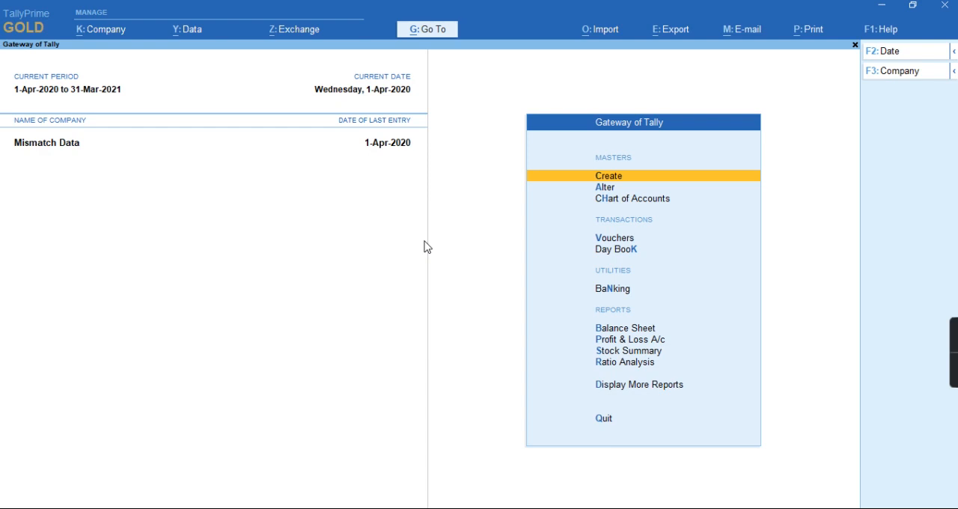
Create a new stock item named Water Bottle with units set to u.
click(607, 176)
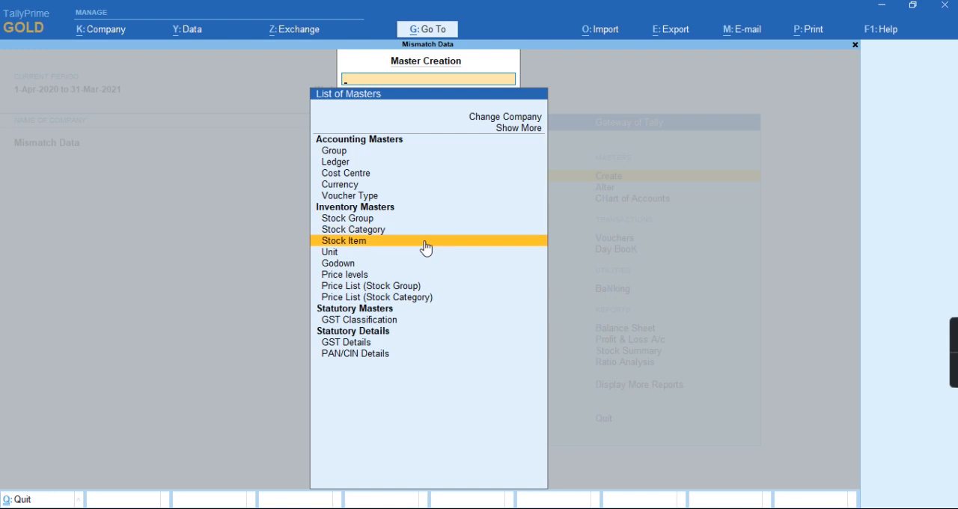
click(344, 239)
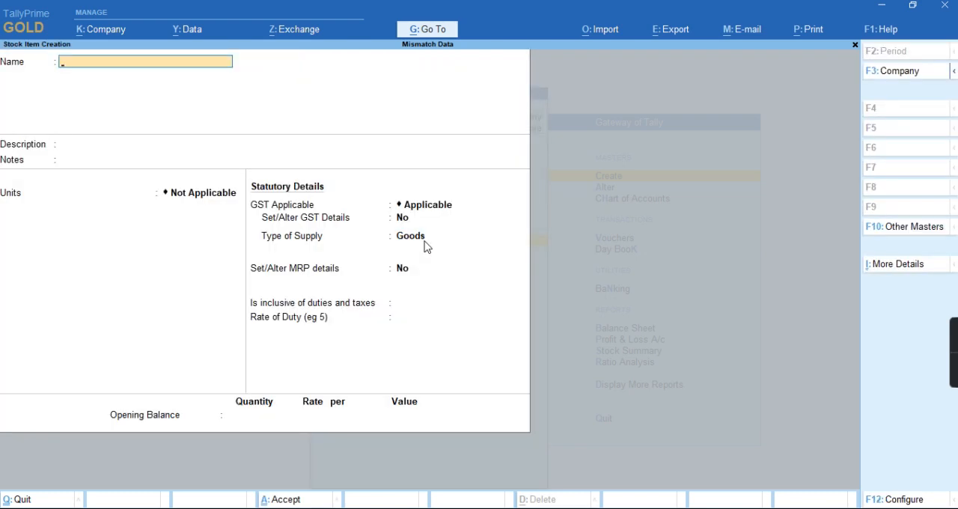
text(Wat)
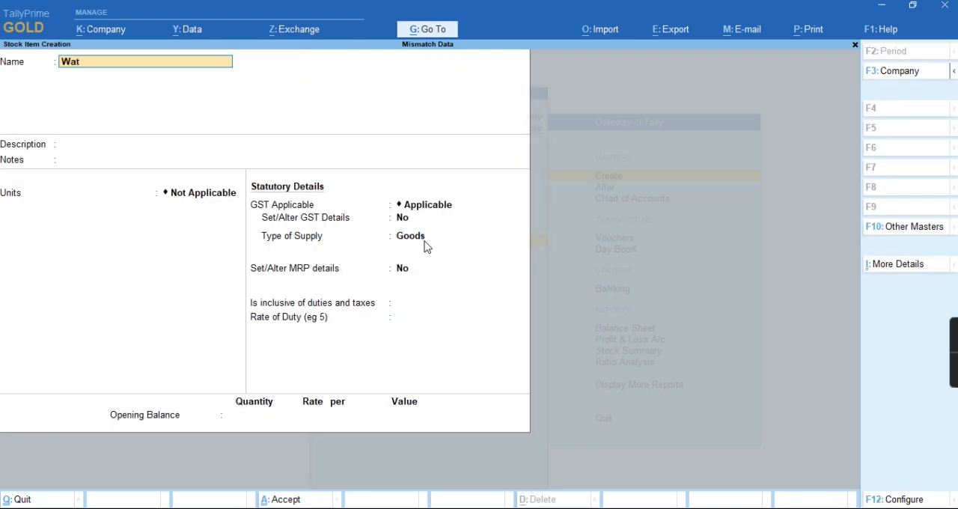
text(er Bottle)
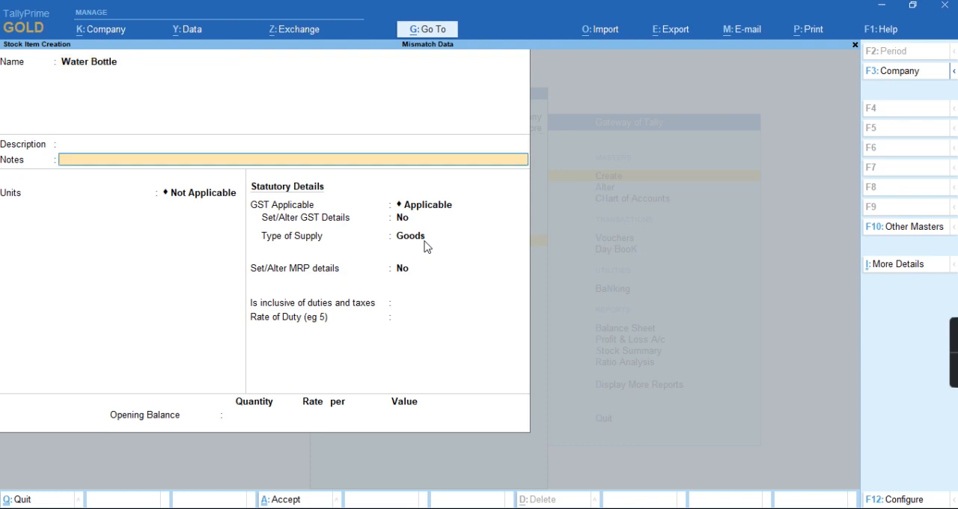
click(200, 191)
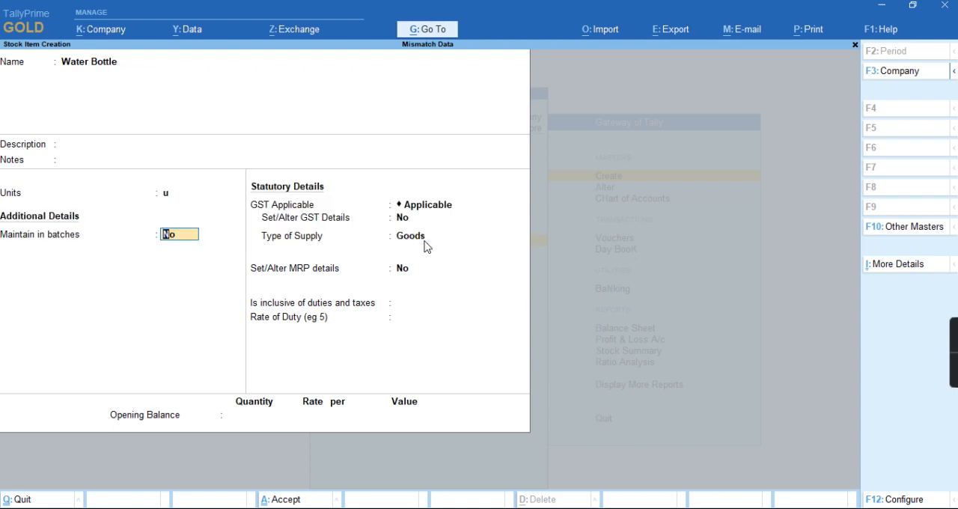
Set Maintain in batches to No and MRP details to 99.00 per unit from 1-Apr-2020.
click(892, 499)
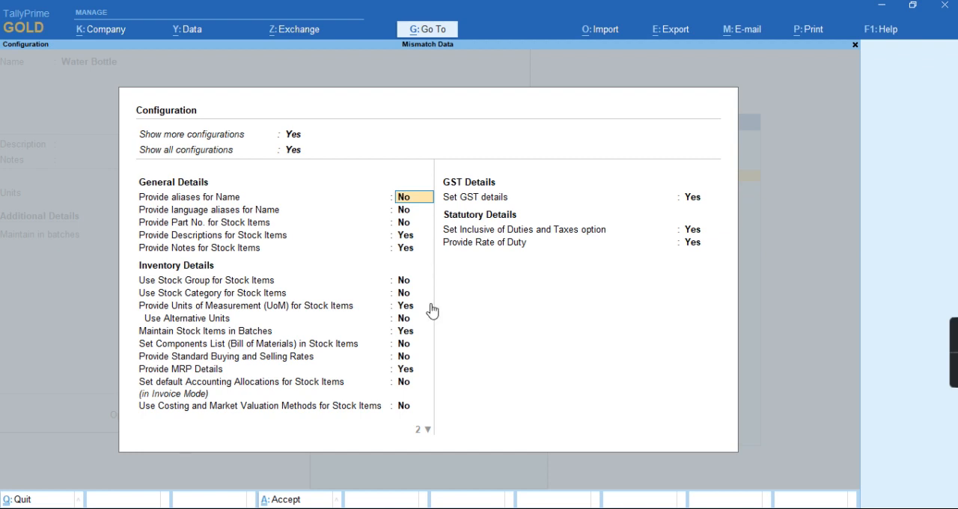
click(413, 368)
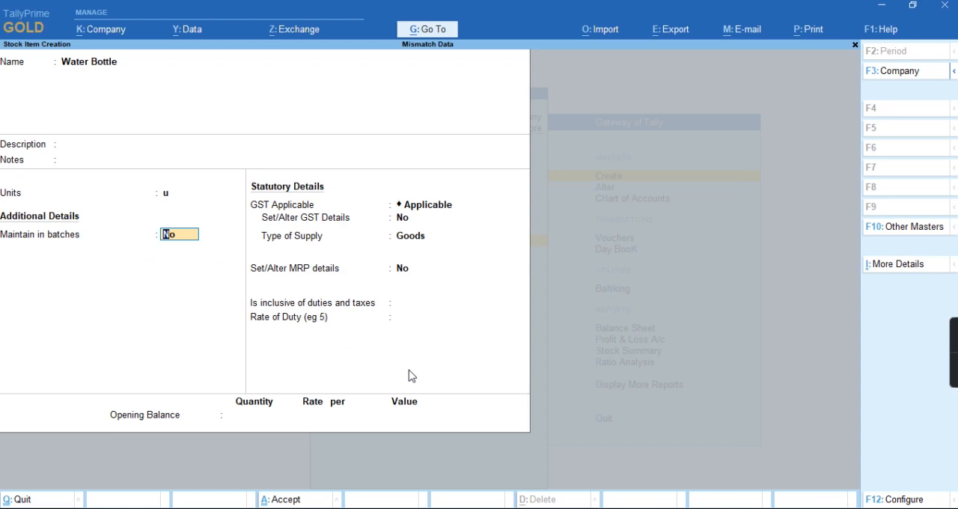
mouse_move(403, 275)
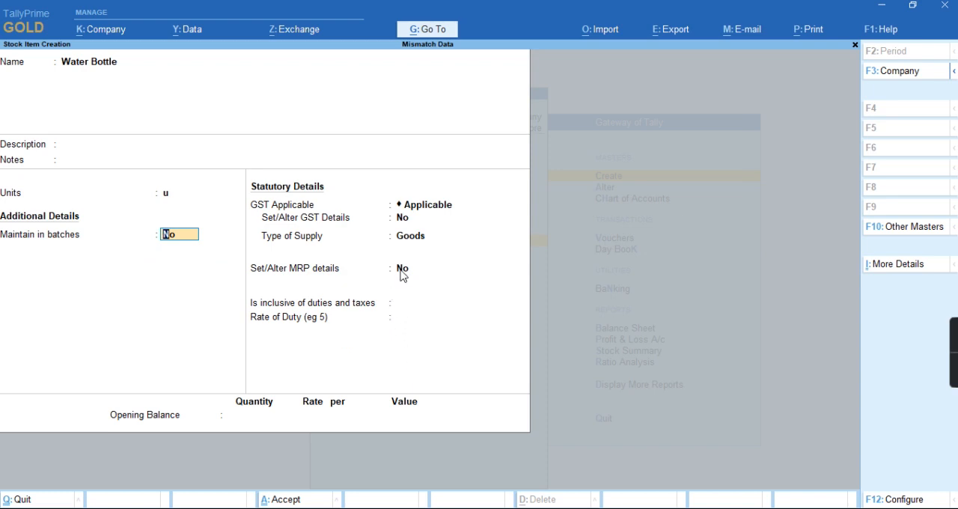
click(403, 270)
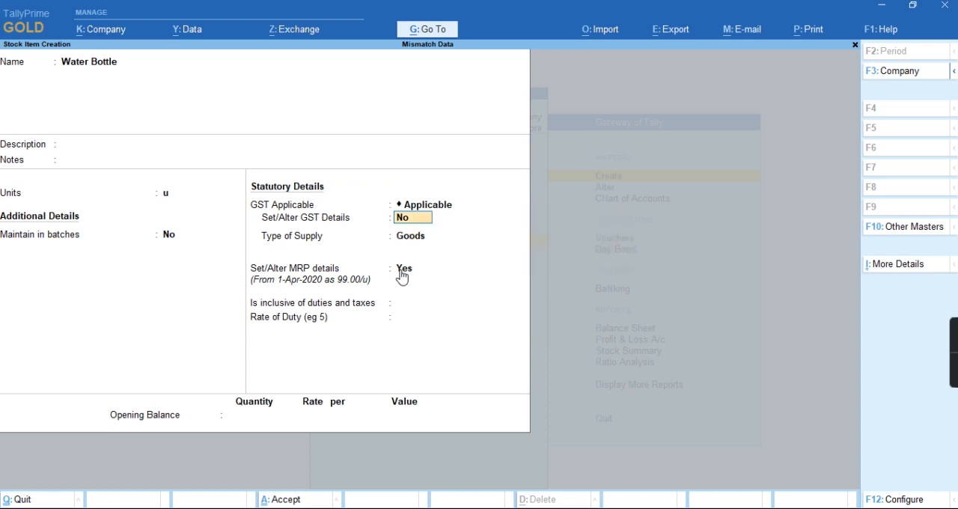
Set Water Bottle's GST details to Taxable with HSN 5274 and 5% integrated tax.
click(411, 217)
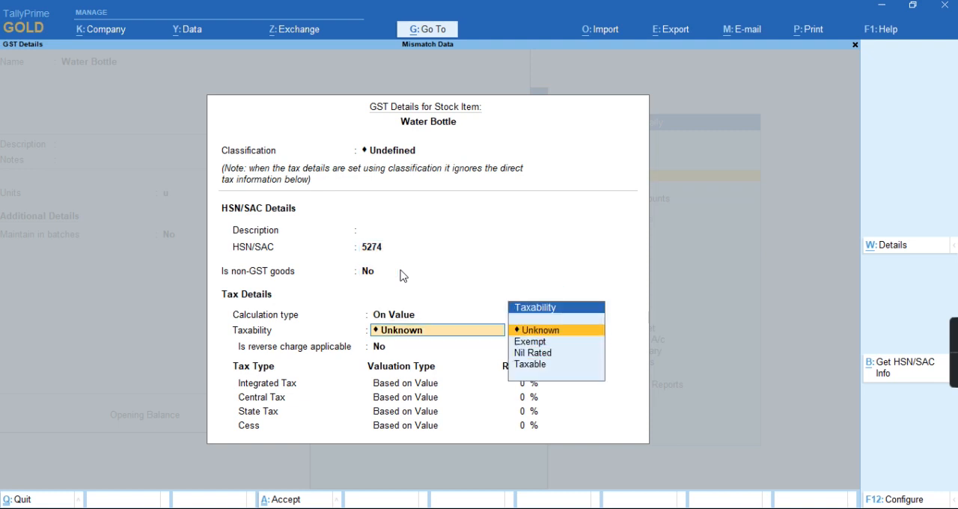
click(529, 364)
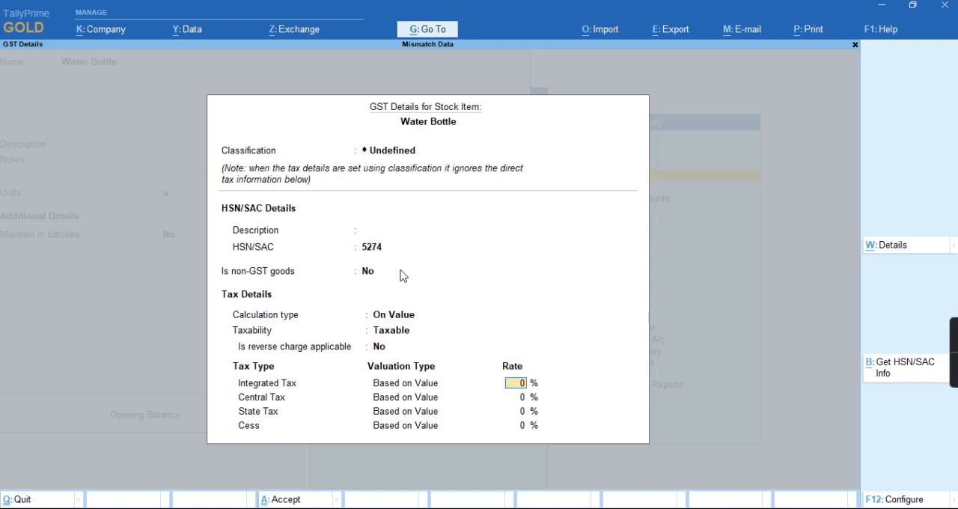
text(5)
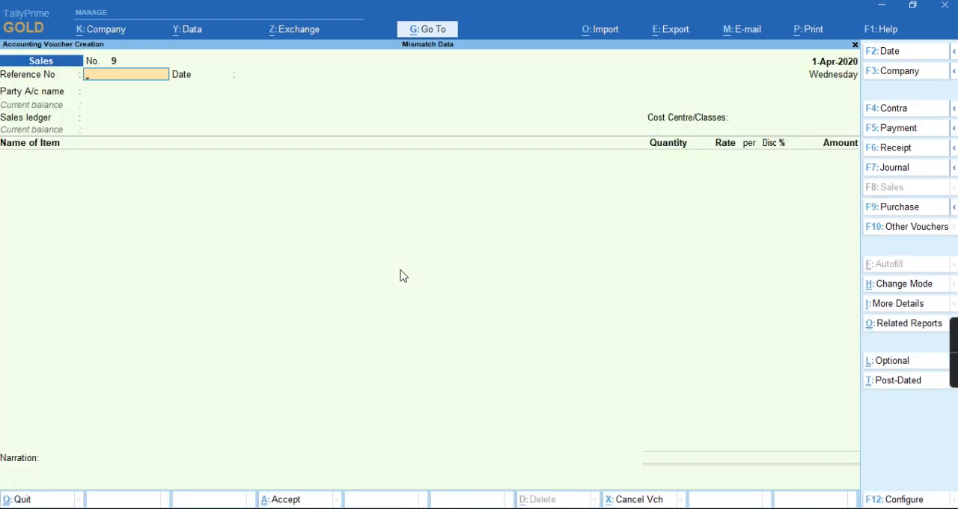
Enable Provide Rate Inclusive of Tax for Stock Items in the sales voucher configuration.
click(893, 499)
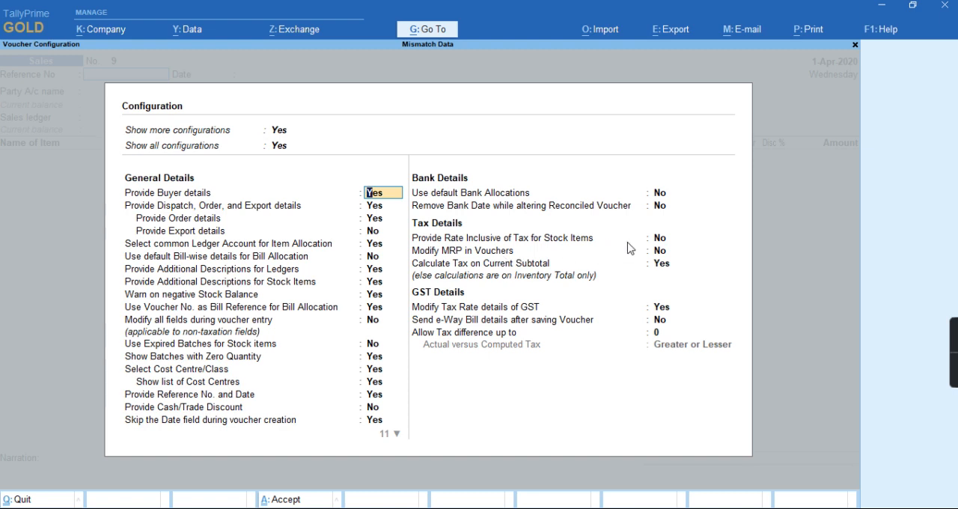
click(667, 238)
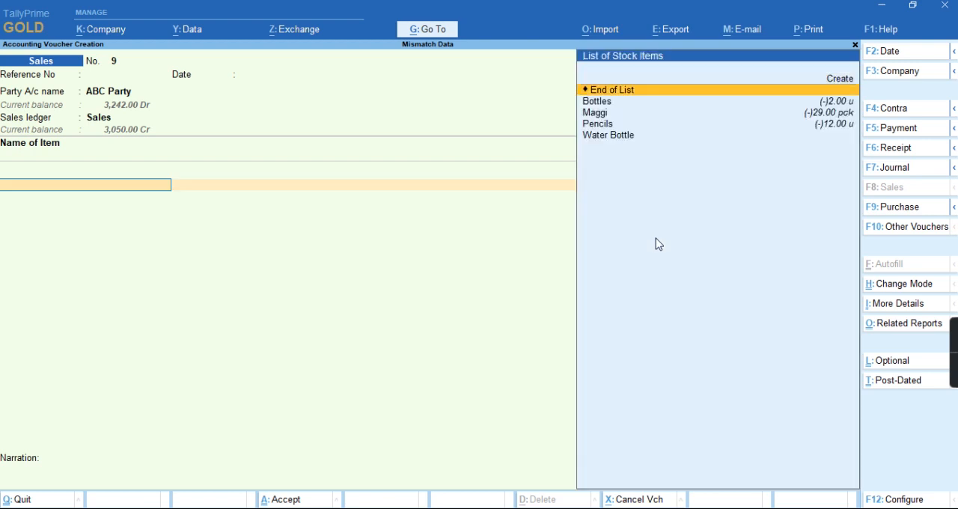
Bill one Water Bottle at the 99.00 inclusive rate, add the CGST ledger and save voucher 9.
click(608, 134)
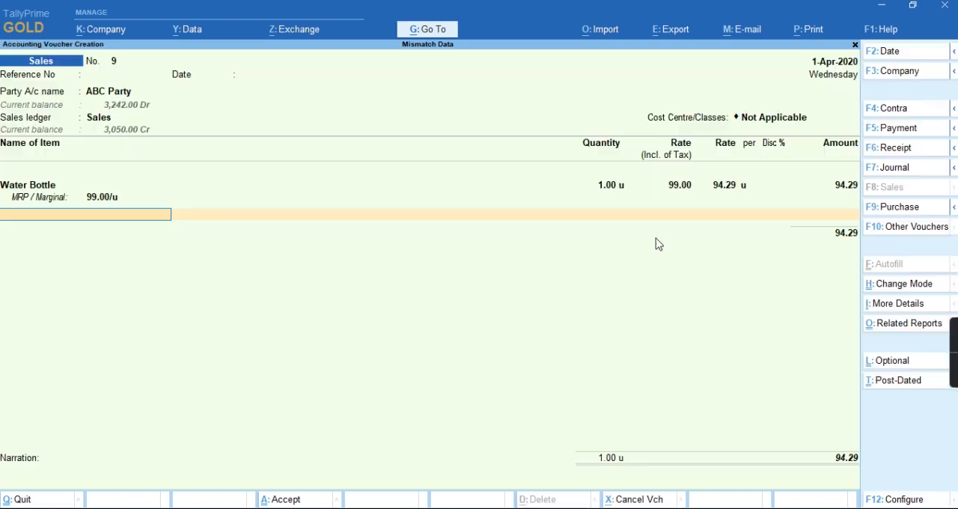
text(C)
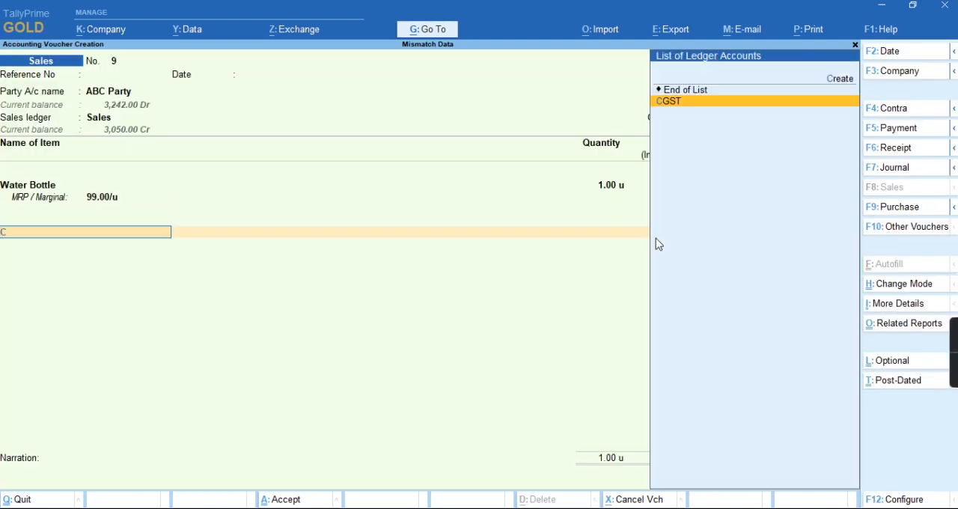
click(667, 100)
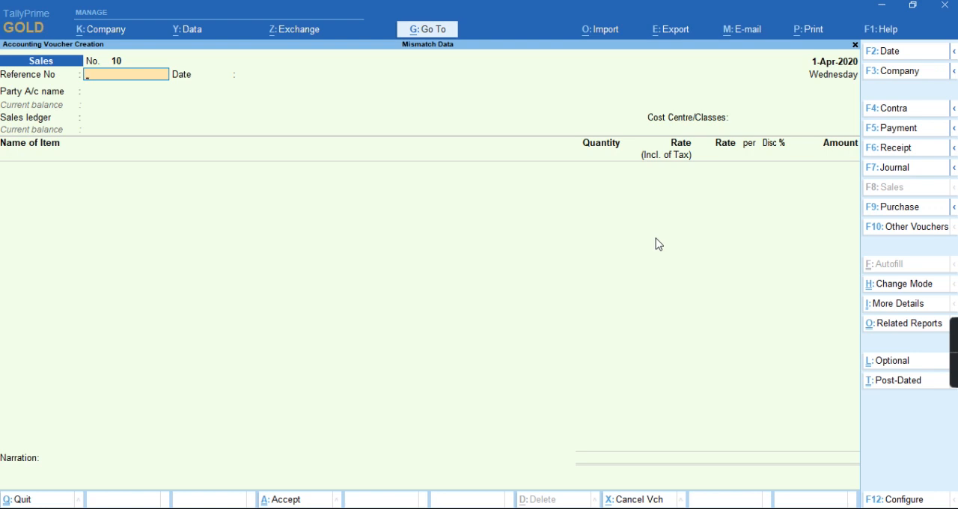
mouse_move(608, 201)
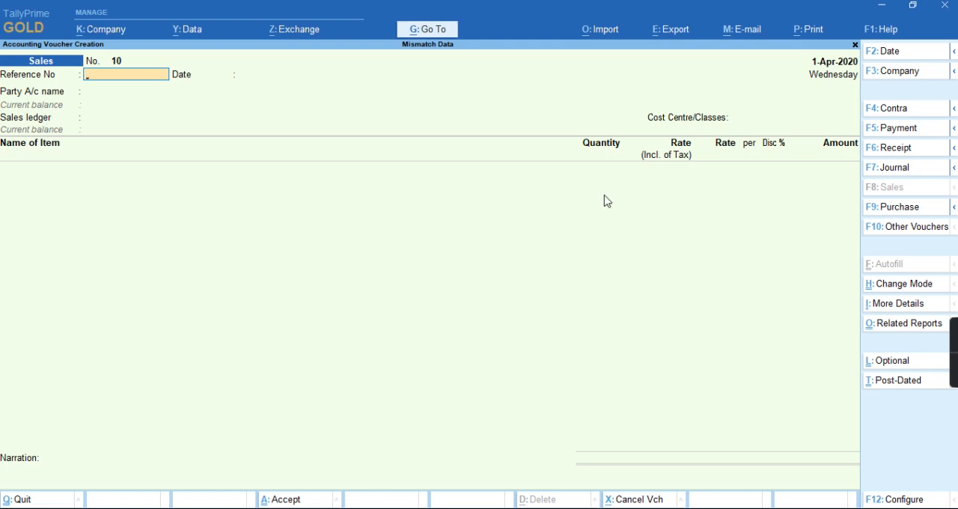
mouse_move(664, 181)
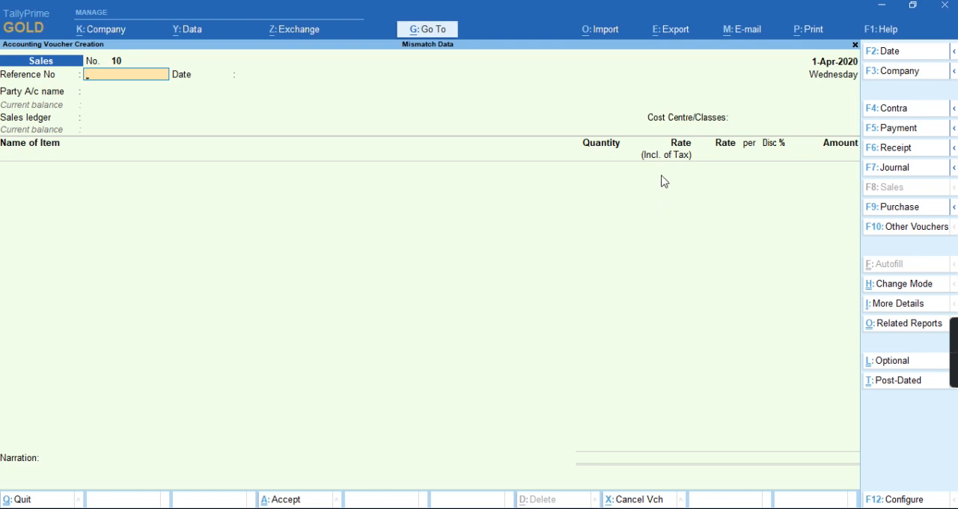